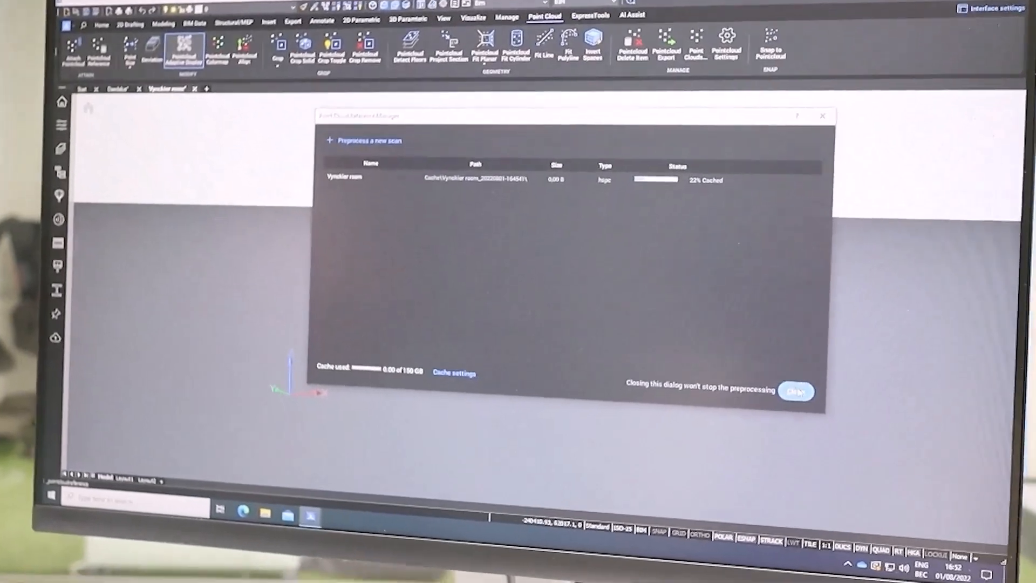
- Close the Point Cloud Manager preprocessing dialog to reveal the attached office point cloud
{"action": "left_click", "coordinate": [795, 391]}
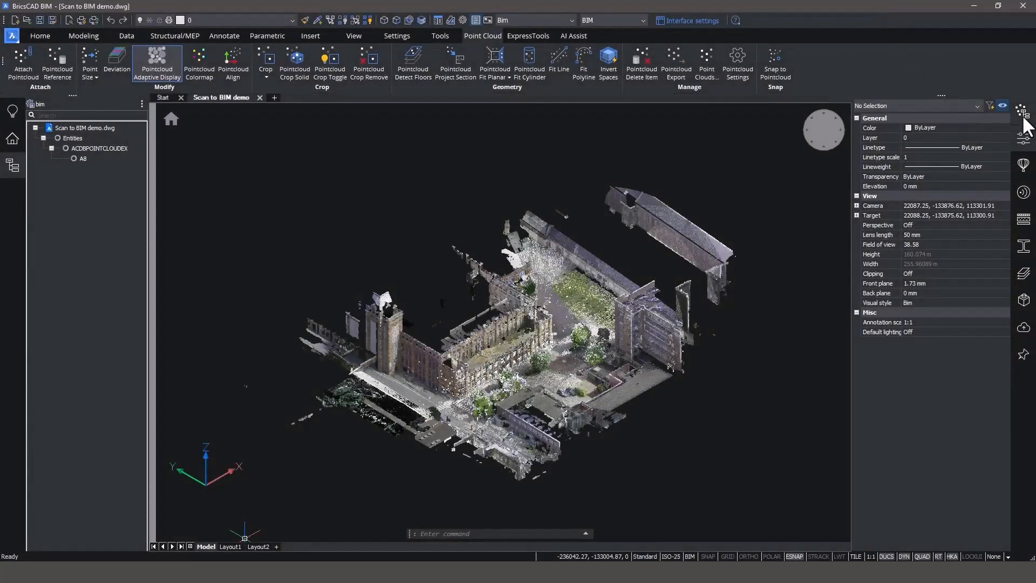
- Hide the Outside region of the scan in the Point cloud manager
{"action": "left_click", "coordinate": [1023, 111]}
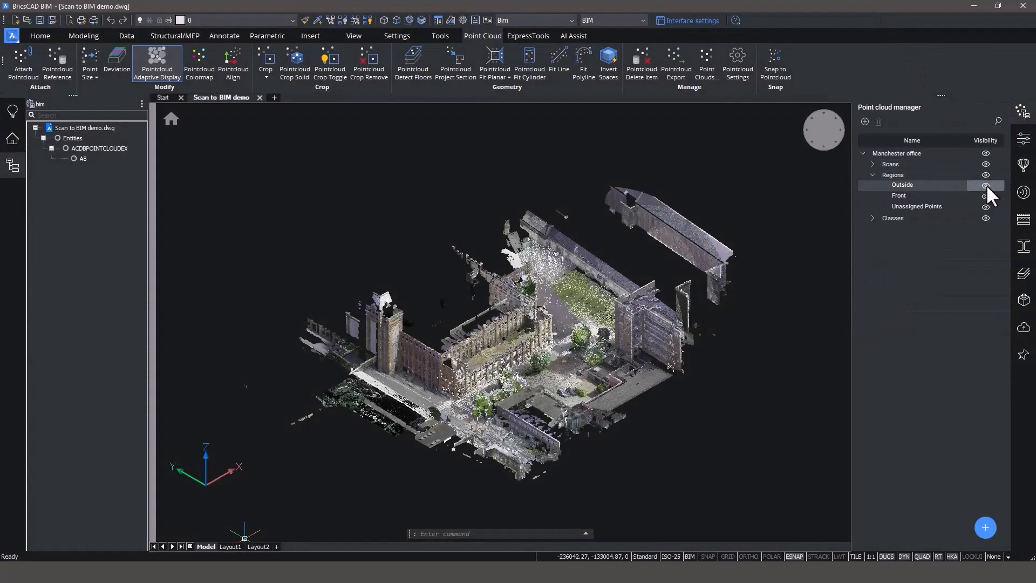
{"action": "left_click", "coordinate": [985, 185]}
{"action": "type", "text": "i"}
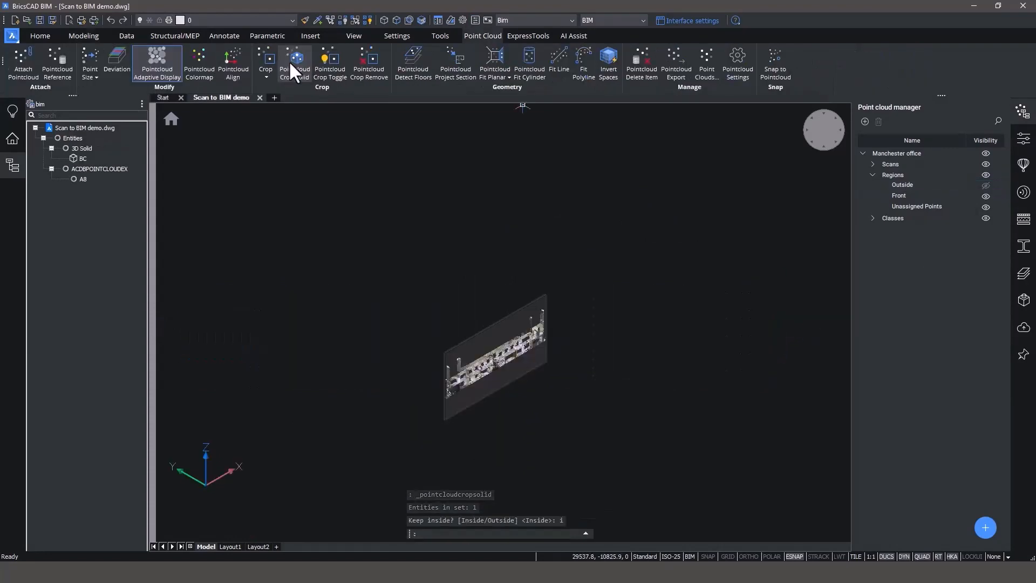
- Keep only points Inside the crop box, then launch BIMSPATIALLOCATIONS for the Spatial Locations Manager
{"action": "left_click", "coordinate": [439, 35]}
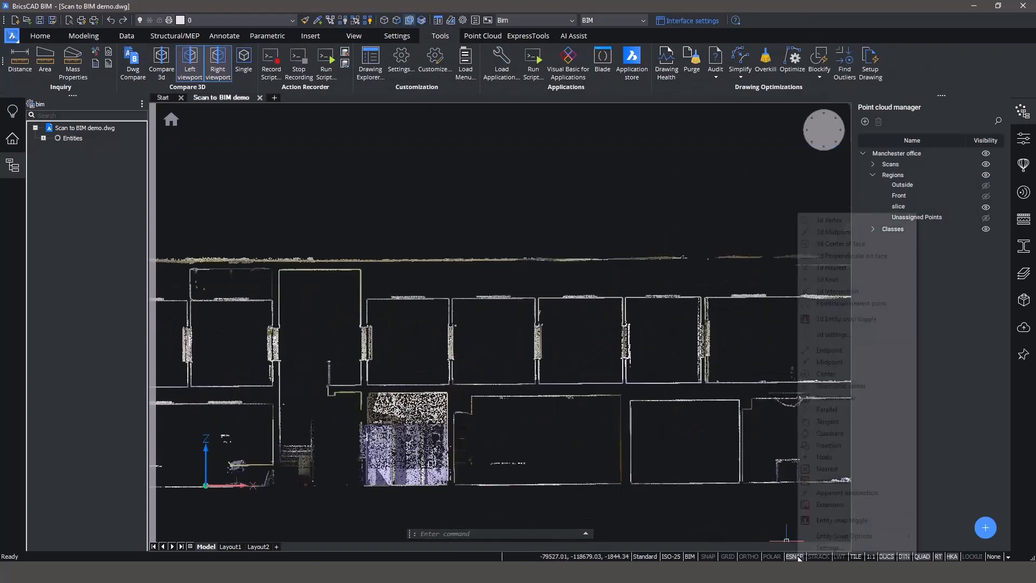
{"action": "left_click", "coordinate": [572, 383]}
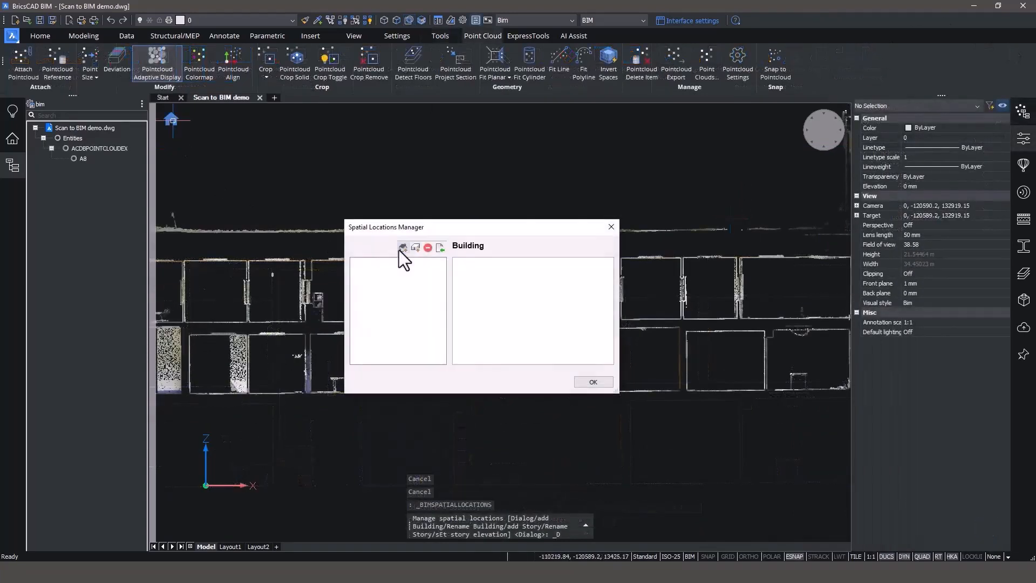
- Add a building with stories Floor 1, Floor 2, Main roof, Top roof and set the Top roof elevation
{"action": "left_click", "coordinate": [415, 247]}
{"action": "type", "text": "13"}
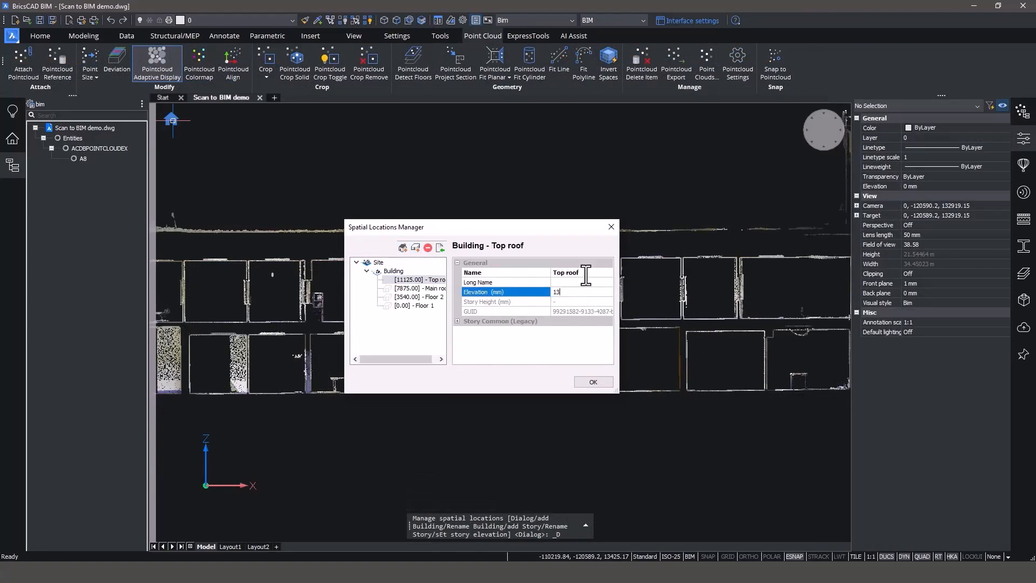
{"action": "left_click", "coordinate": [592, 382]}
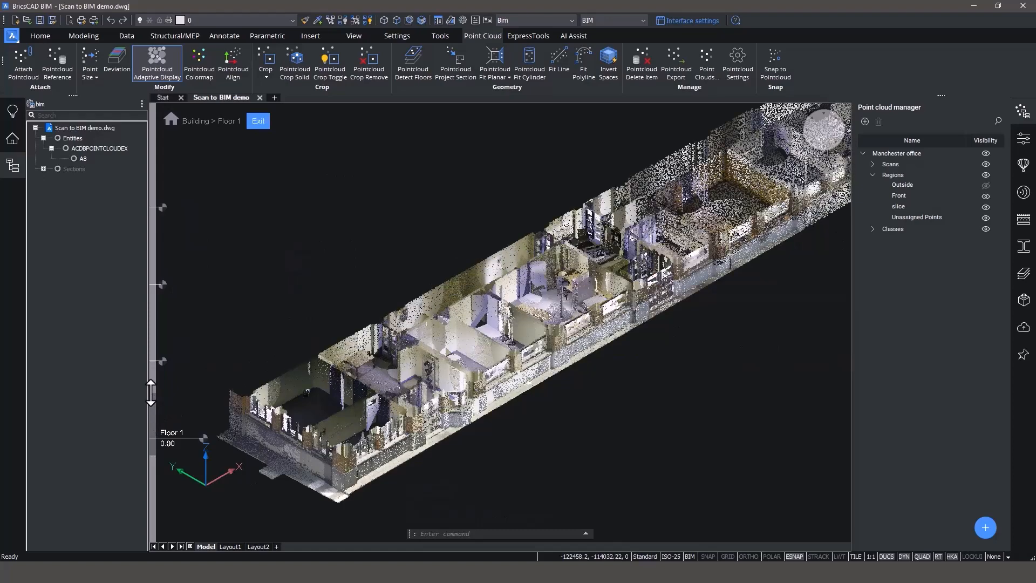
{"action": "mouse_move", "coordinate": [156, 445]}
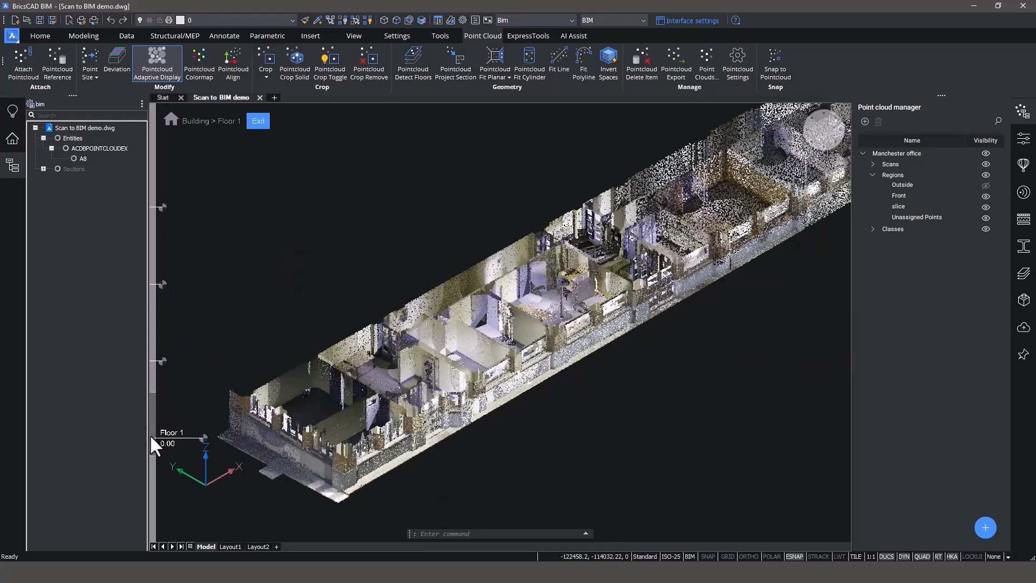
- Switch to the Floor 1 plan view to start tracing walls over the scan slice
{"action": "left_click", "coordinate": [83, 35]}
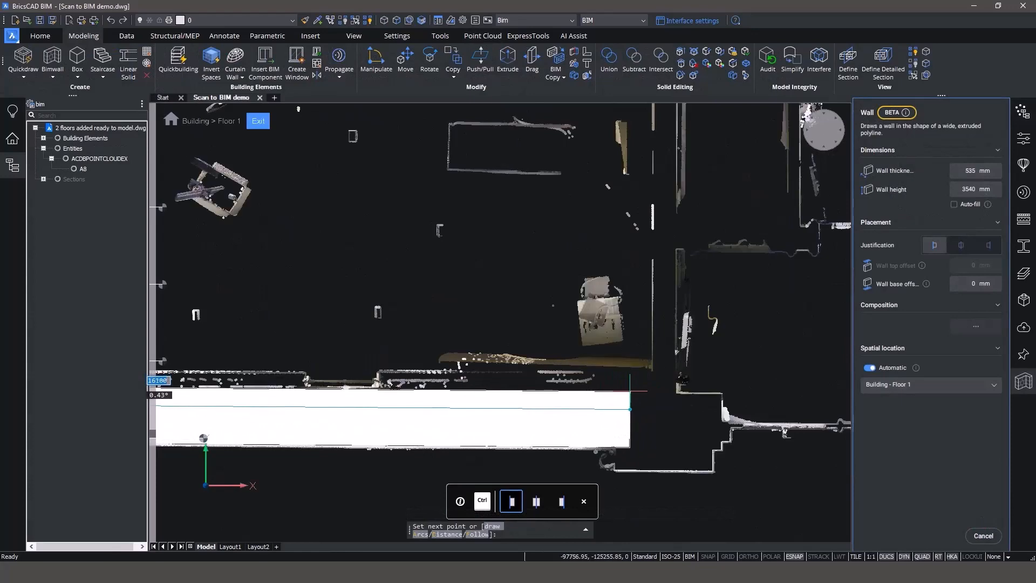
- Finish the first exterior wall and add an interior wall across the room along the scan
{"action": "left_click", "coordinate": [21, 63]}
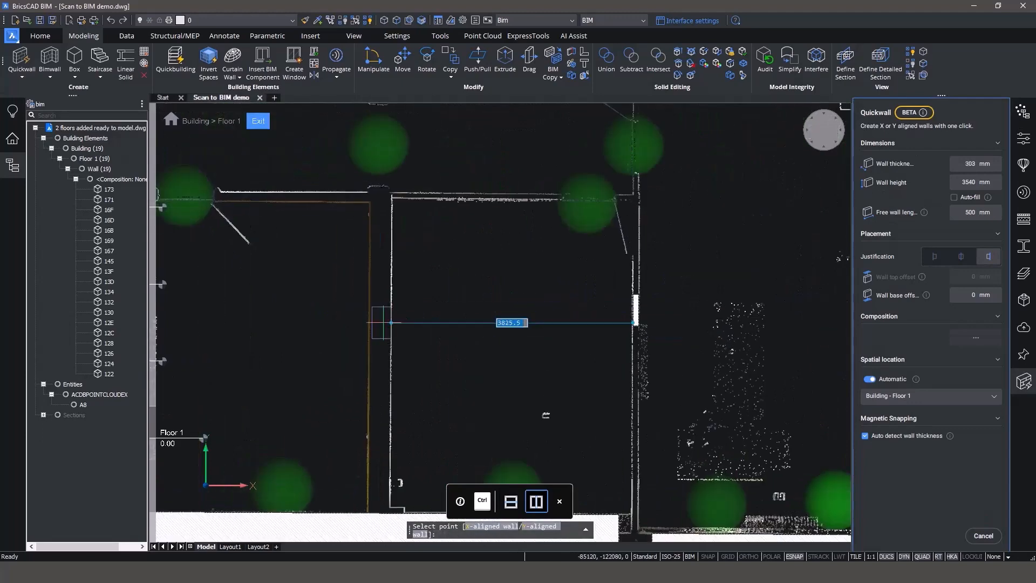
{"action": "left_click", "coordinate": [510, 501]}
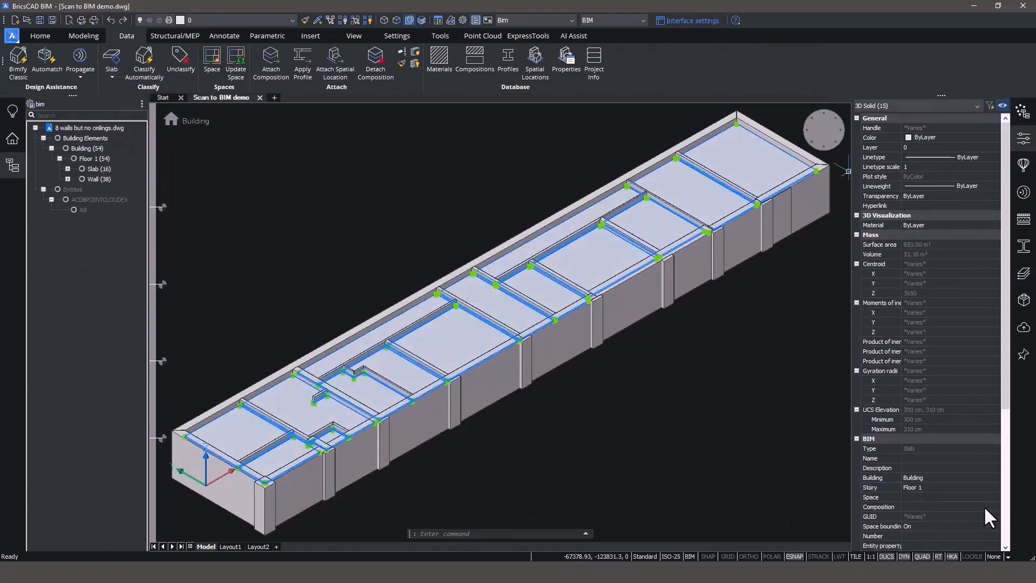
- Insert library doors into the Floor 1 walls over the scanned door openings
{"action": "left_click", "coordinate": [75, 169]}
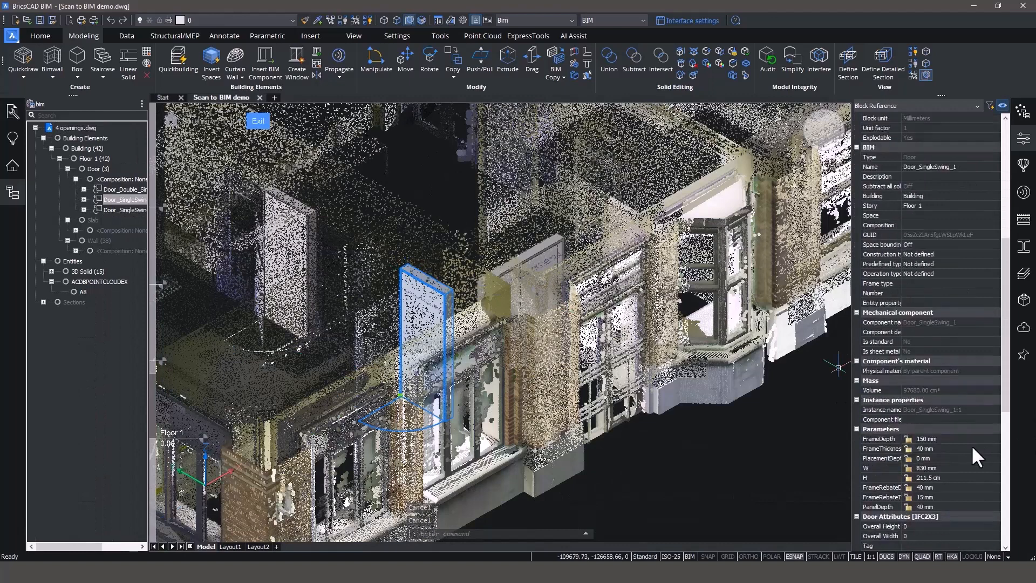
- Edit the single-swing door's H height parameter in the Properties panel and confirm it
{"action": "scroll", "scroll_direction": "down", "scroll_amount": 3}
{"action": "type", "text": "20"}
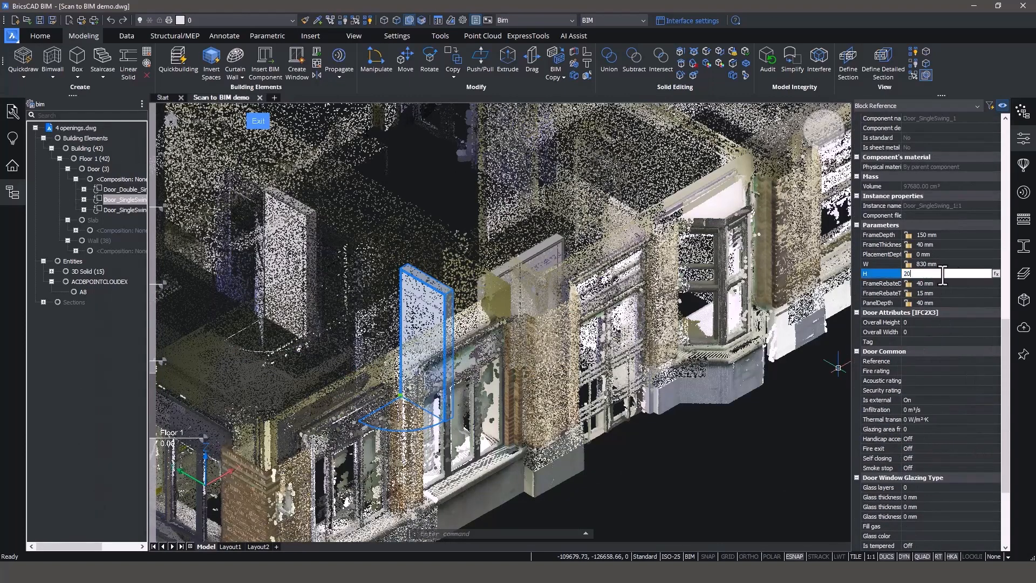
{"action": "key", "text": "Escape"}
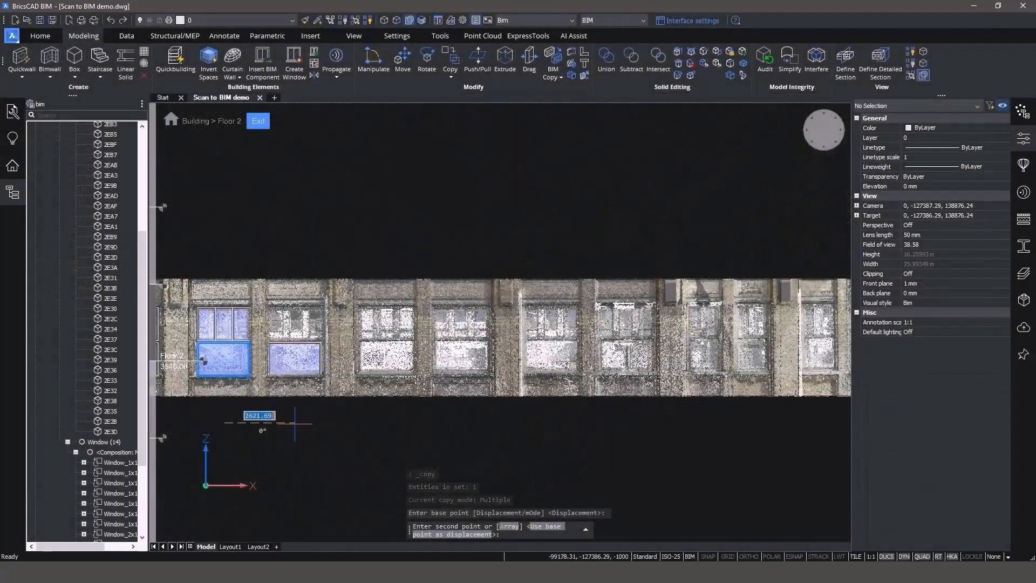
- Copy the Floor 2 window along the facade at a 2700 spacing onto the next opening
{"action": "type", "text": "2700"}
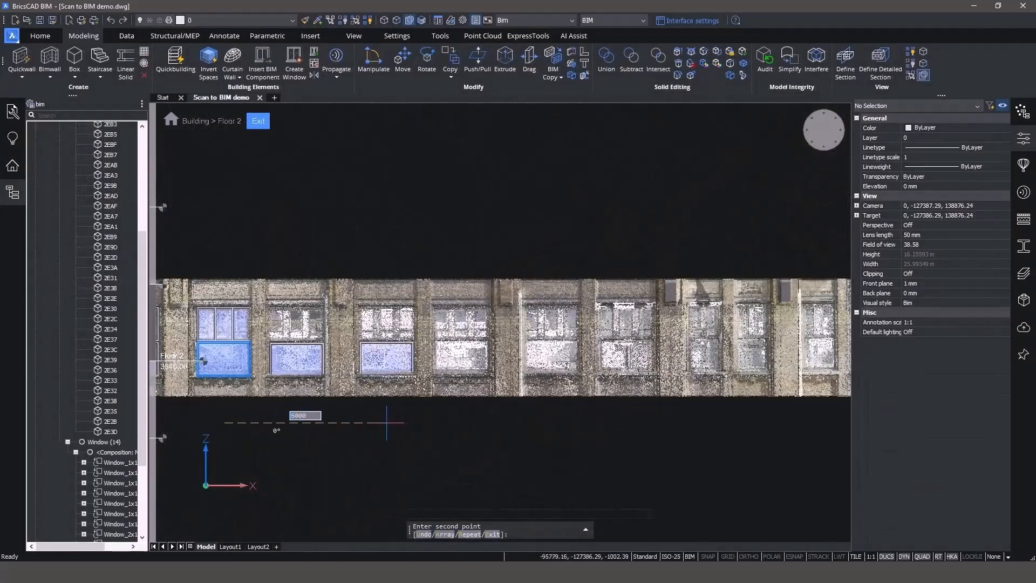
{"action": "mouse_move", "coordinate": [462, 421]}
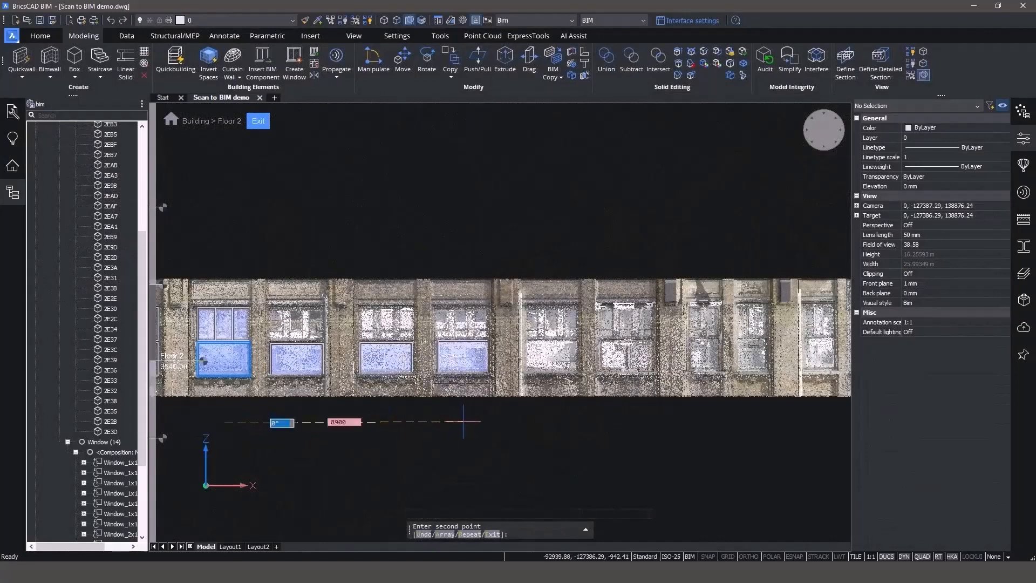
{"action": "mouse_move", "coordinate": [551, 422]}
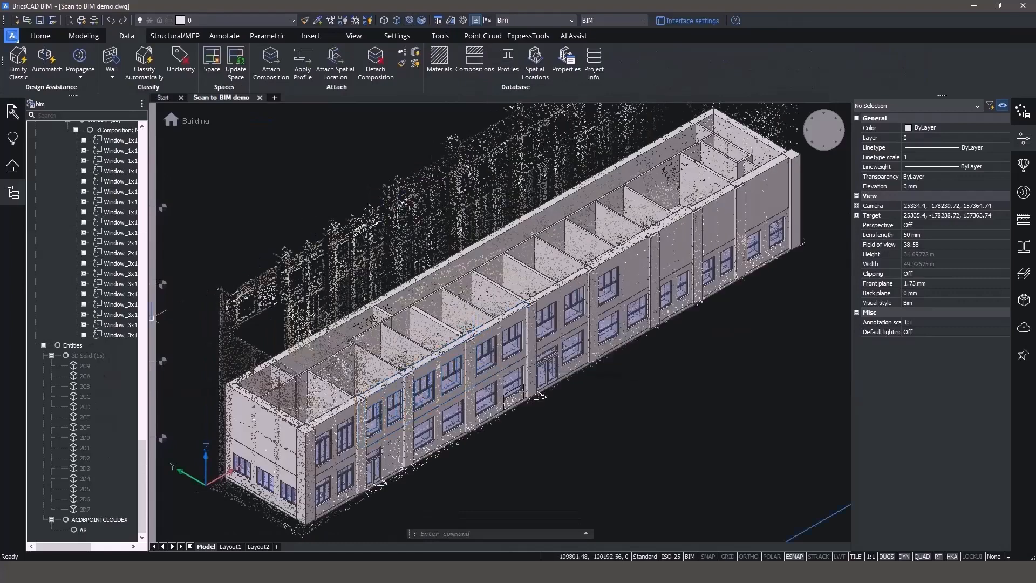
- Bring up the context actions for the point cloud entity in the Structure panel
{"action": "right_click", "coordinate": [83, 529]}
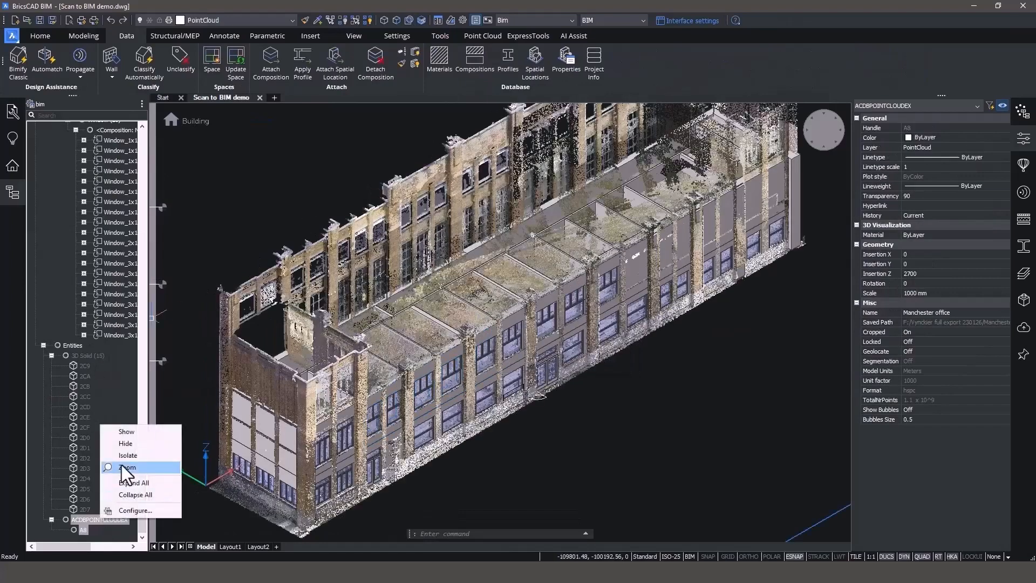